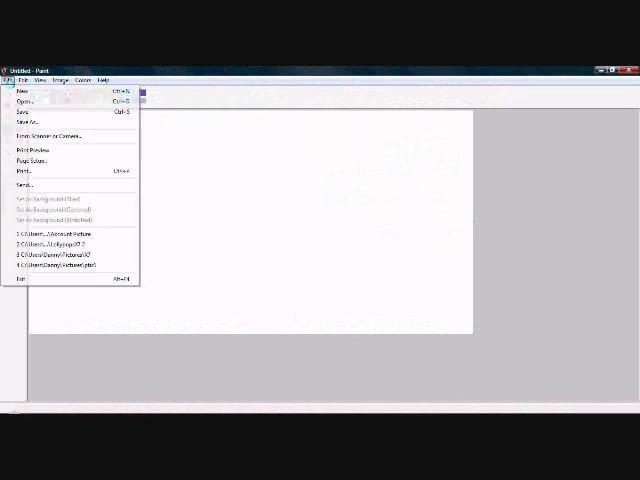
# Open the Account Picture image with cyan LollypopsX7 lettering from the Pictures folder.
pyautogui.click(22, 89)
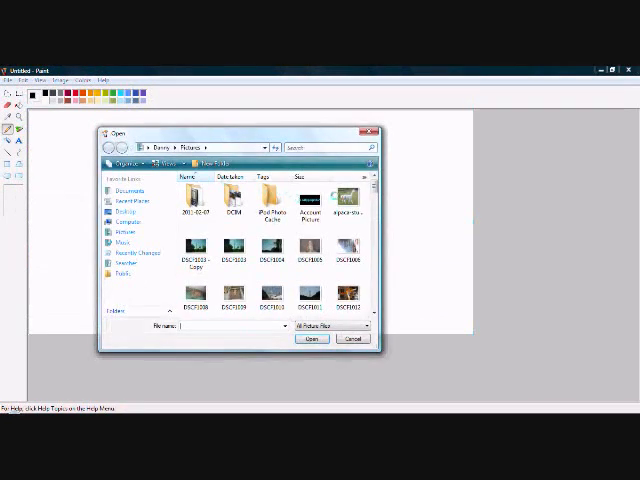
pyautogui.click(311, 210)
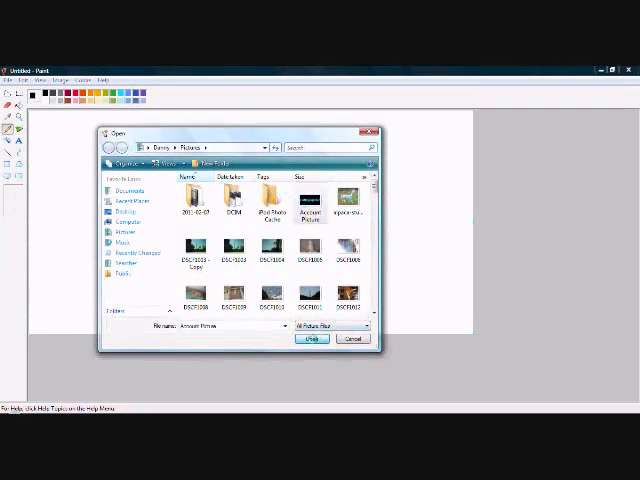
pyautogui.click(311, 338)
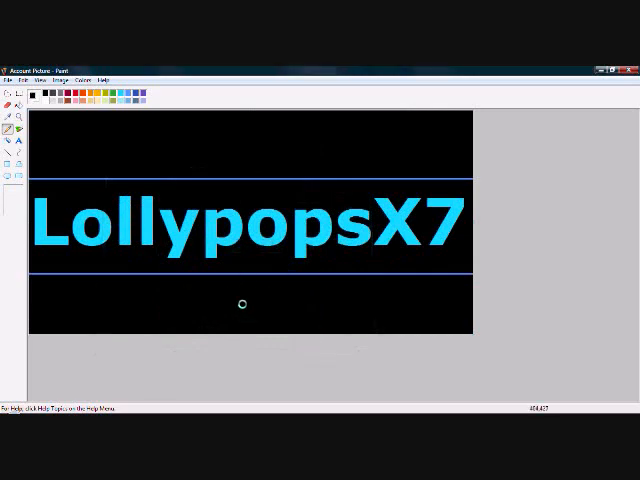
pyautogui.moveTo(156, 152)
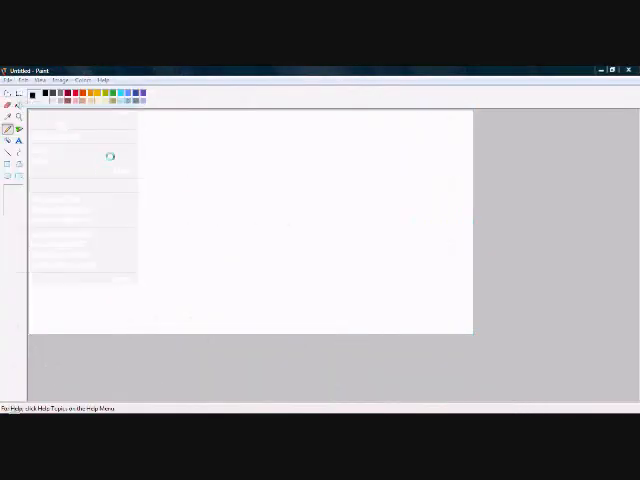
# Bring up the file browser on the Pictures folder from a blank canvas.
pyautogui.click(8, 80)
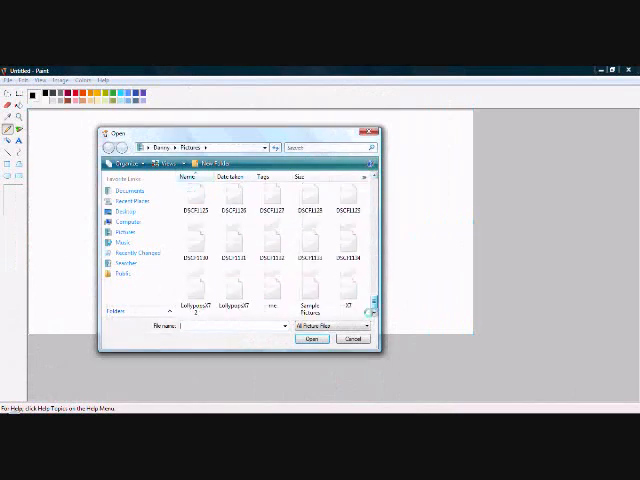
# Open the Account Picture version with green LollypopsX7 lettering.
pyautogui.click(312, 338)
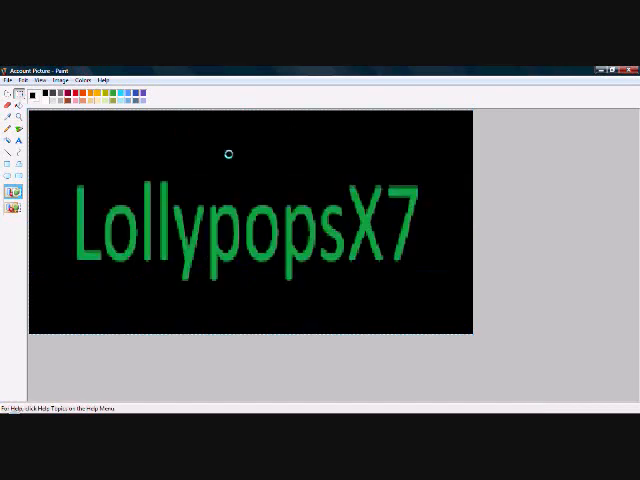
pyautogui.moveTo(472, 330)
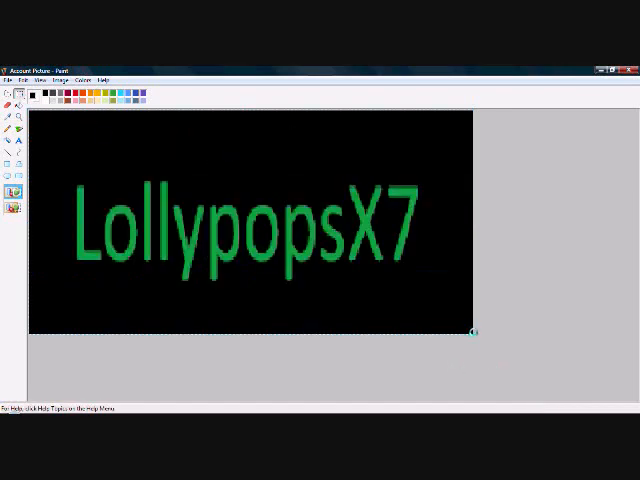